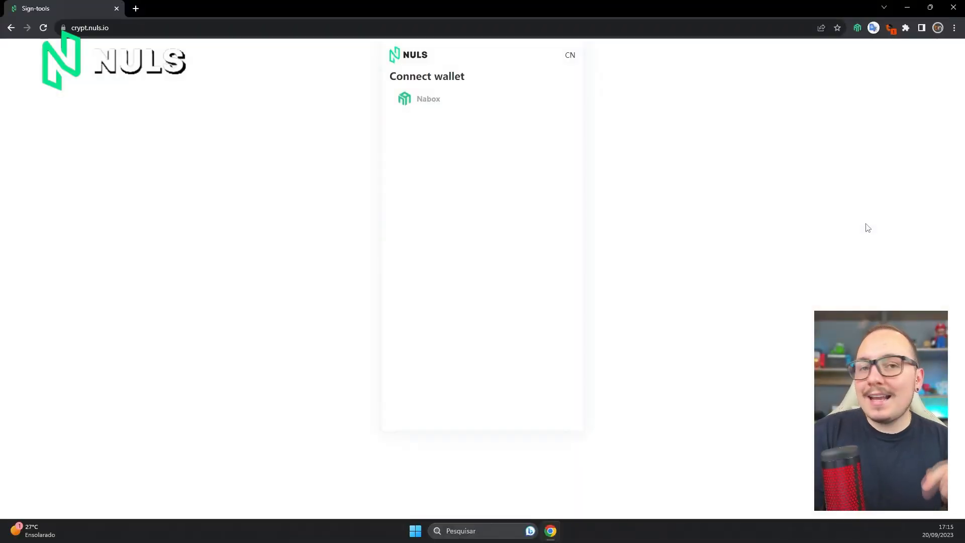
mouse_move(884, 224)
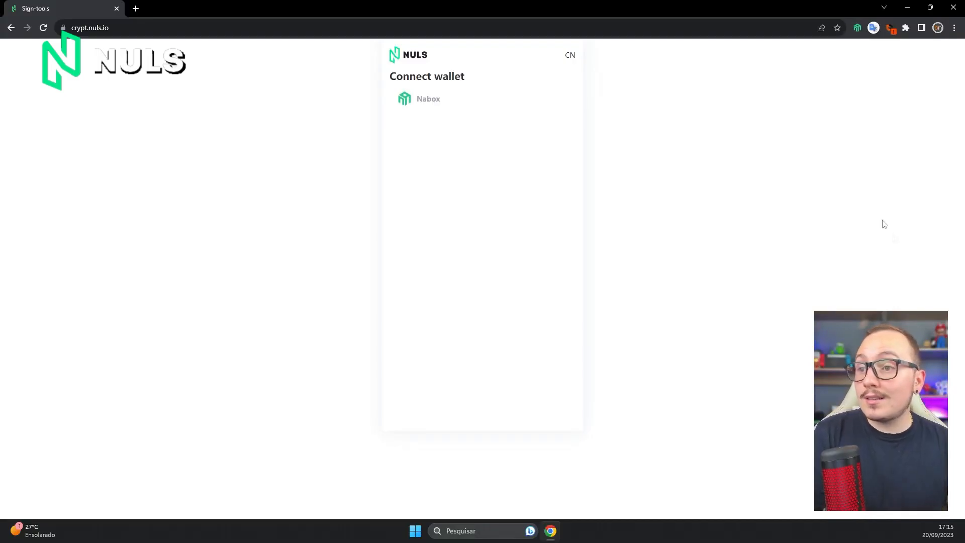
Step: Connect the Noob1 Nabox account to Sign-tools and generate its multi-chain address
left_click(857, 28)
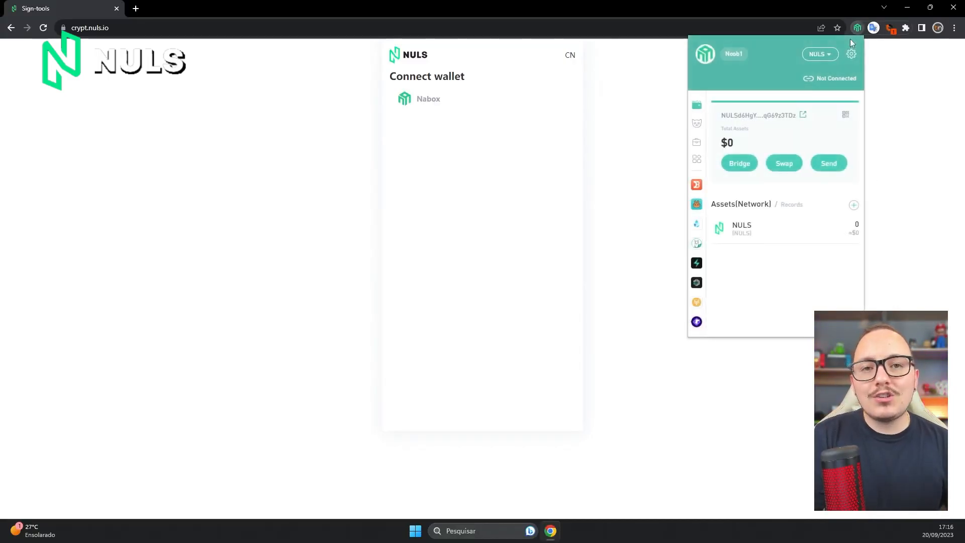
mouse_move(323, 56)
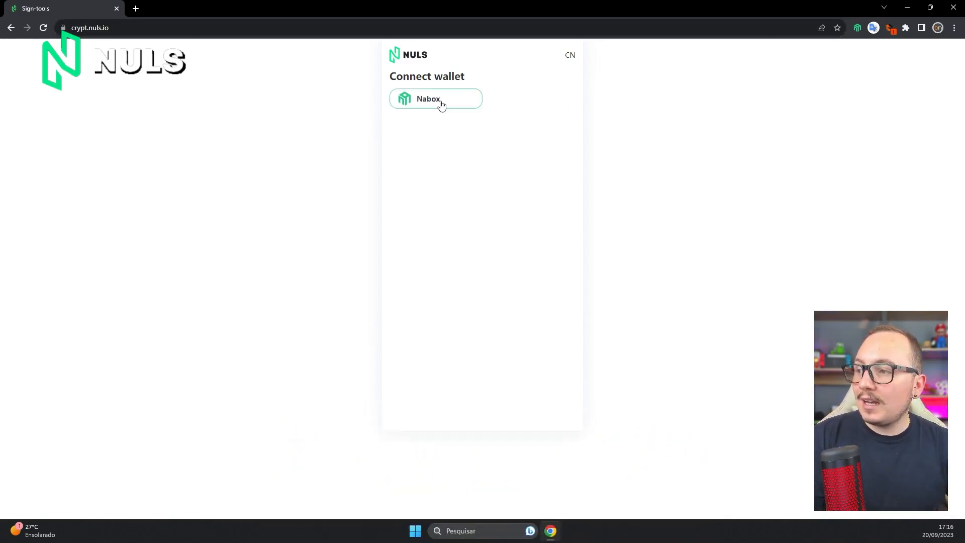
left_click(436, 99)
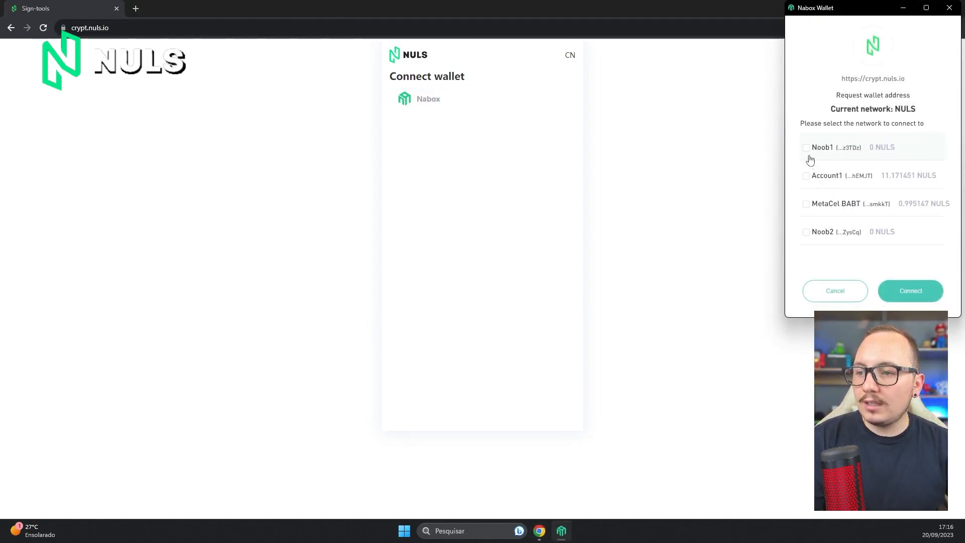
left_click(805, 147)
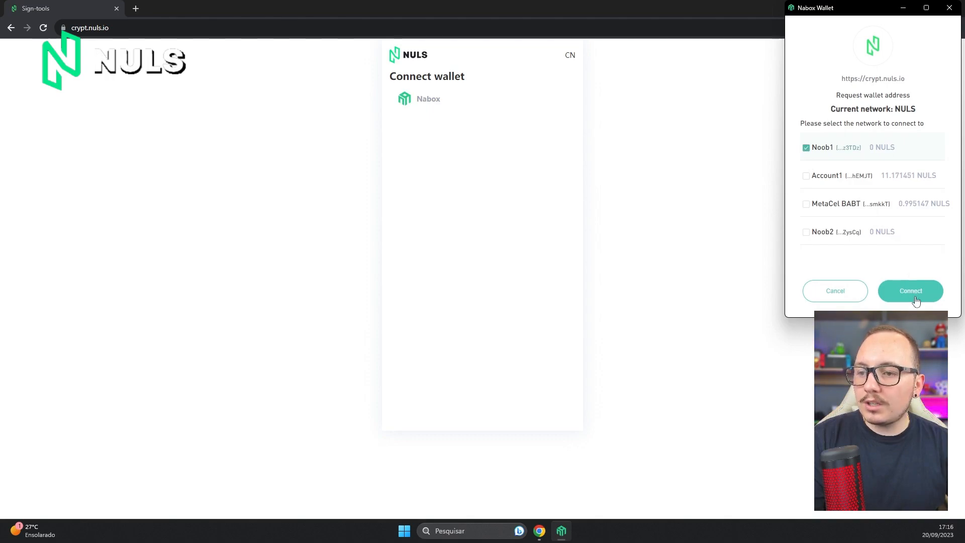
left_click(910, 291)
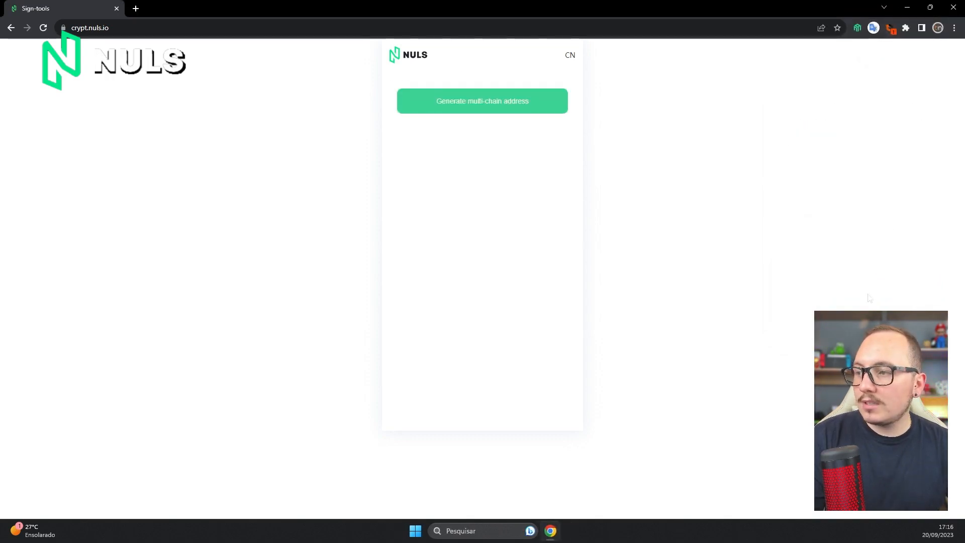
mouse_move(481, 110)
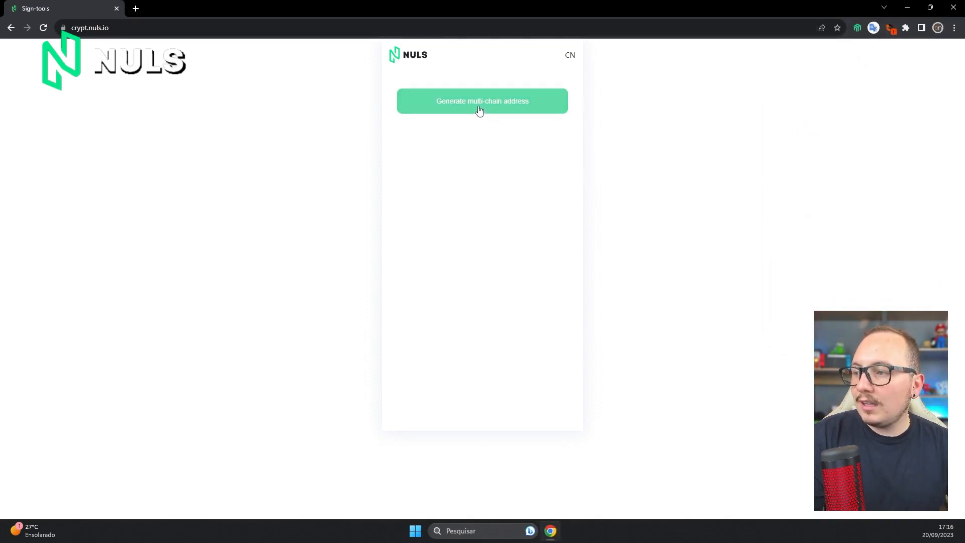
left_click(482, 101)
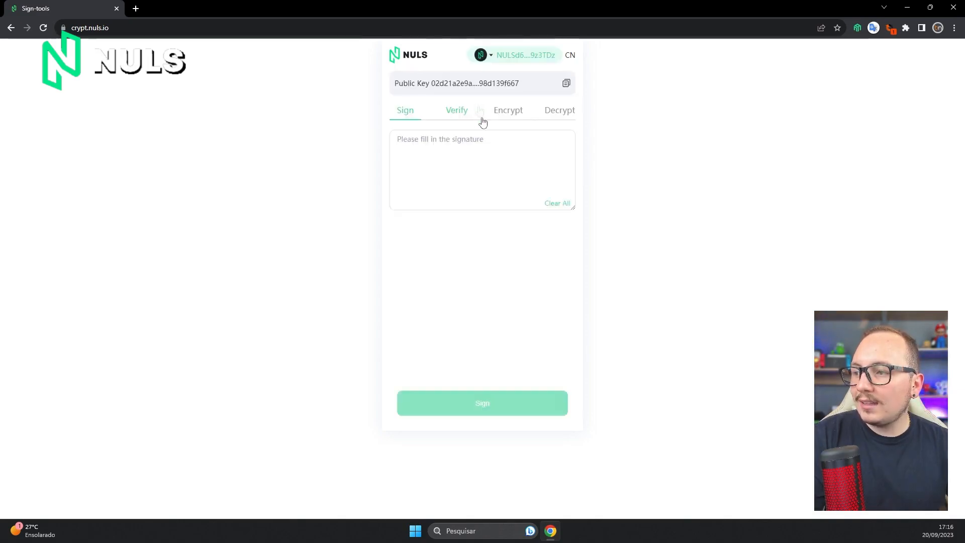
mouse_move(644, 151)
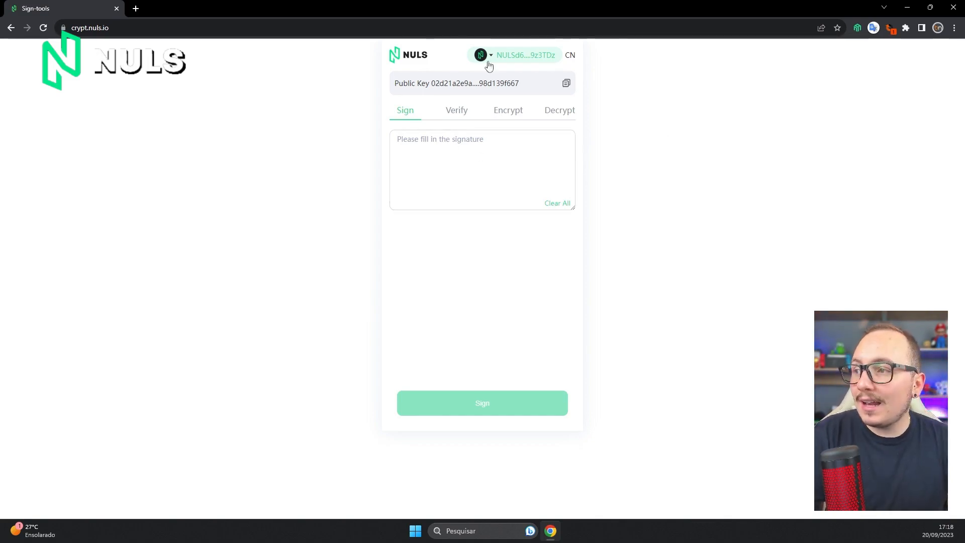
Step: Keep the NULS network and write "Deixe o like!" in the Sign message field
left_click(482, 54)
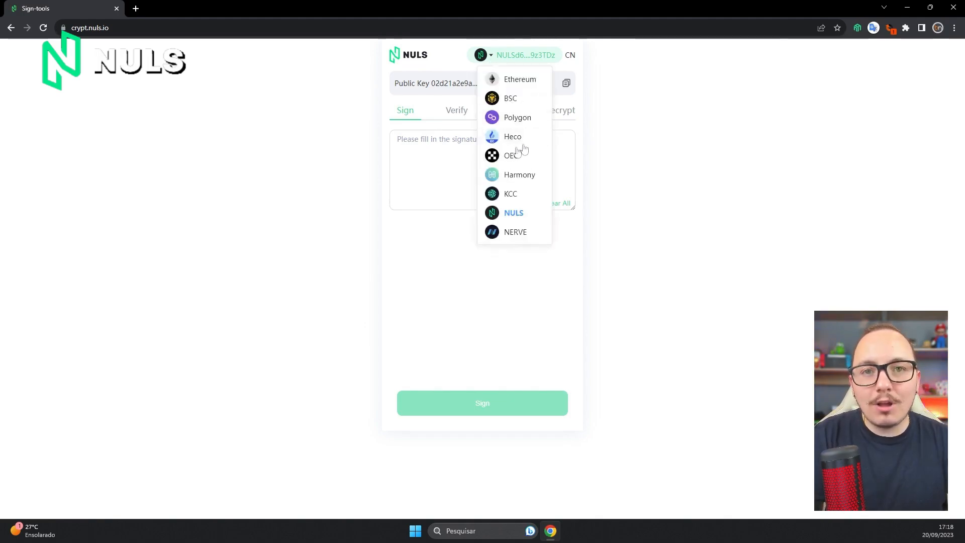
left_click(663, 98)
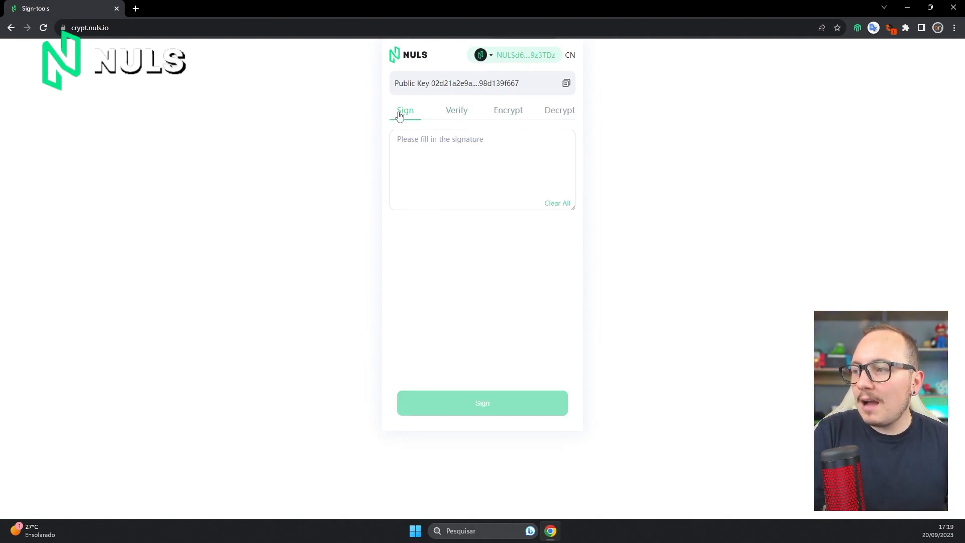
left_click(482, 169)
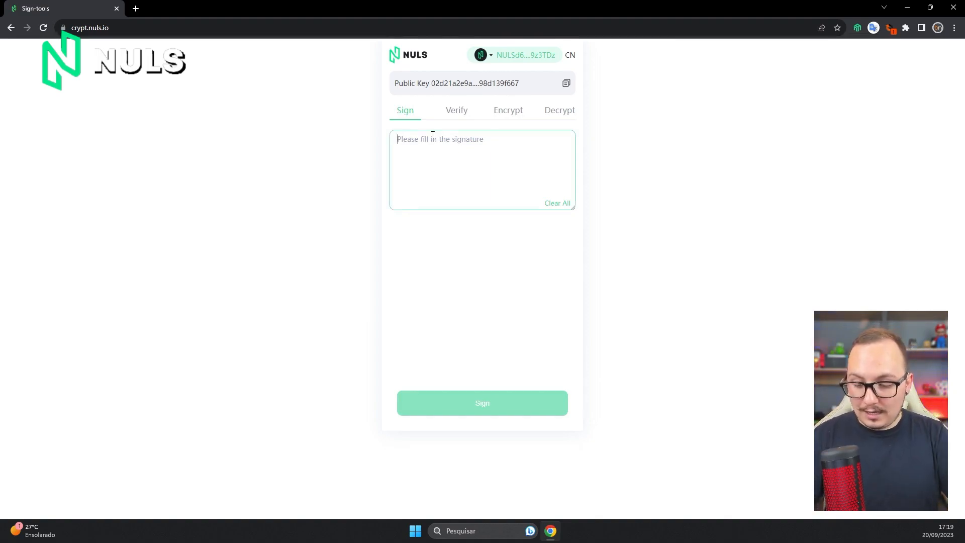
type("Deixe o like!")
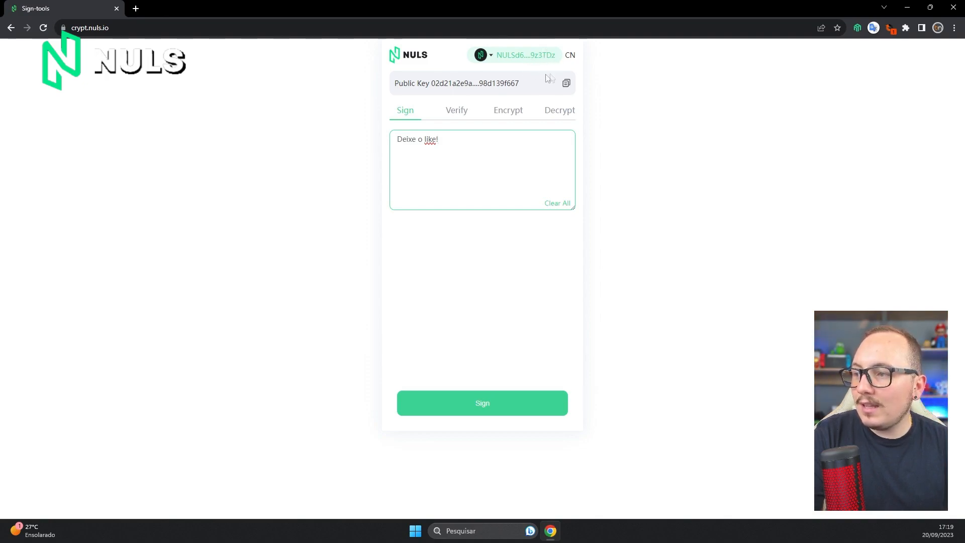
Step: Check the network list inside the Nabox wallet extension
left_click(482, 402)
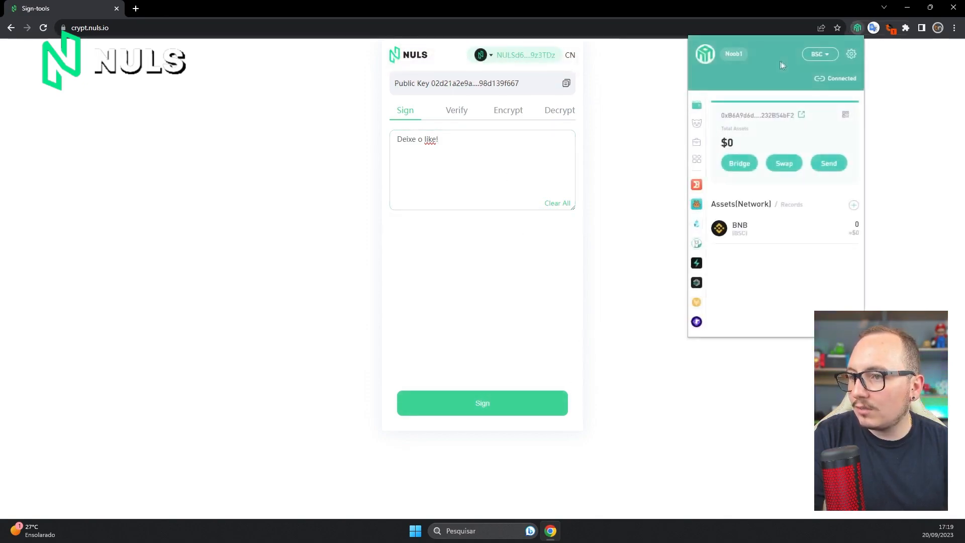
left_click(818, 54)
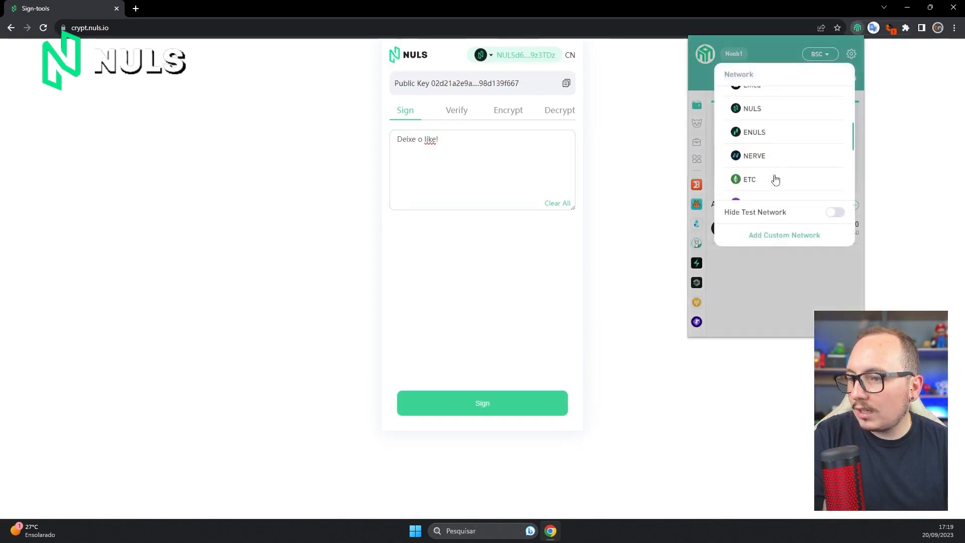
left_click(752, 109)
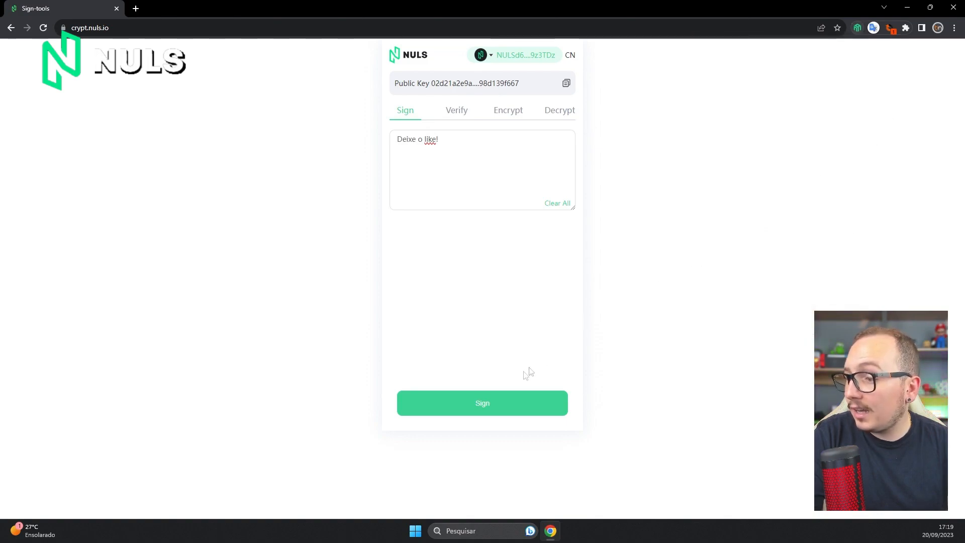
Step: Sign "Deixe o like!" with Noob1, approving in Nabox, and copy the signed result
left_click(481, 403)
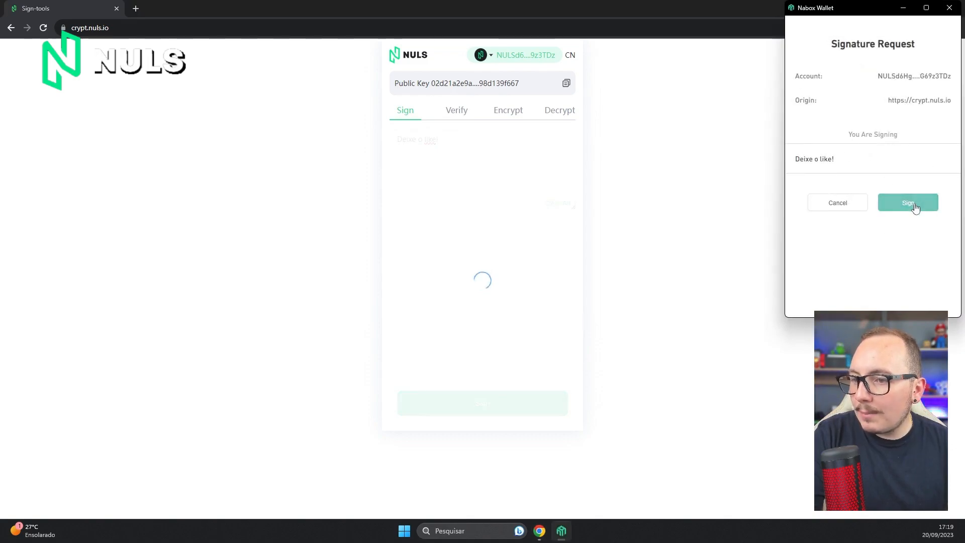
left_click(907, 202)
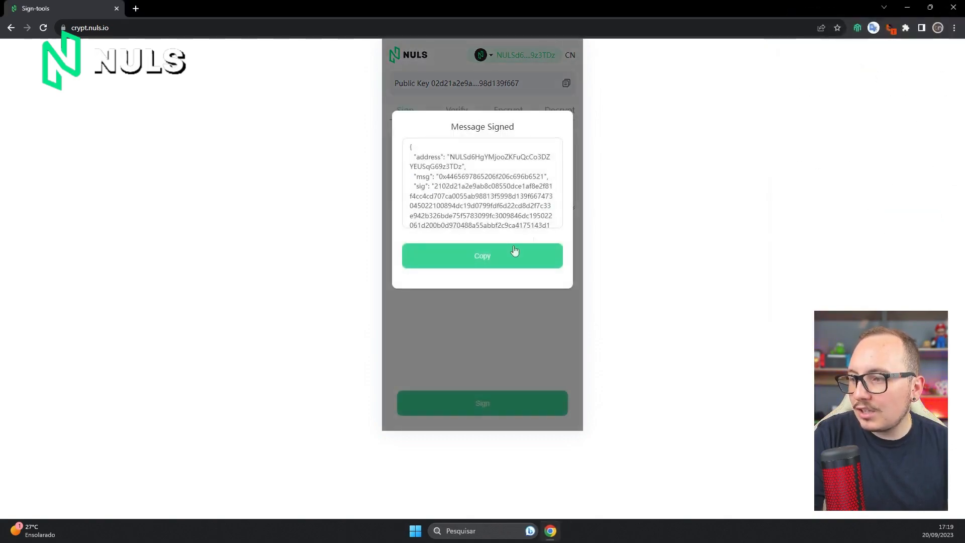
left_click(482, 255)
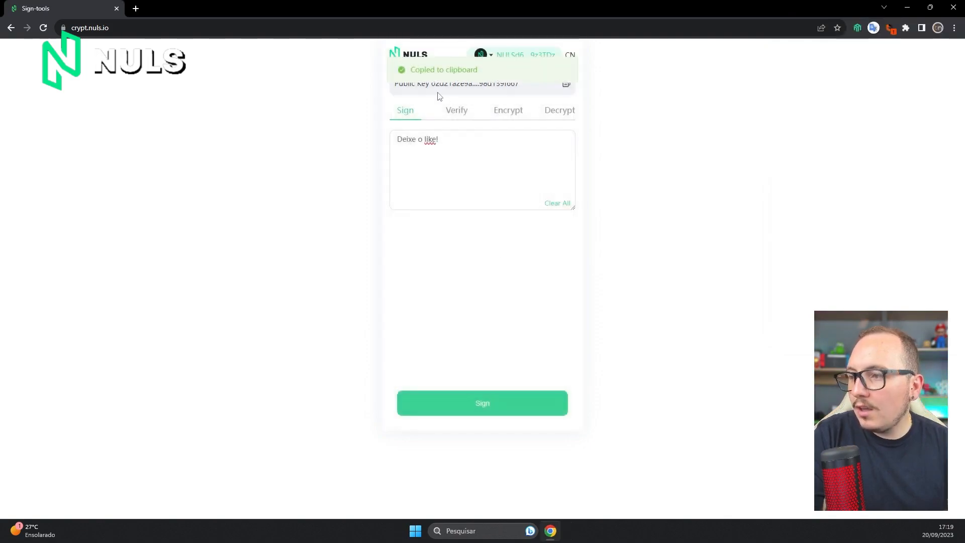
Step: Verify the pasted signed JSON, showing the signer address and the message
left_click(456, 110)
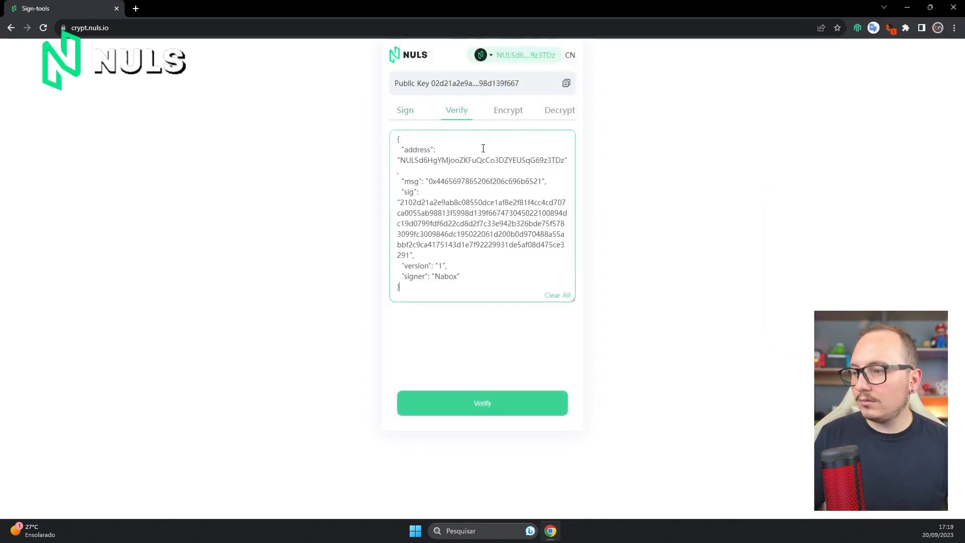
left_click(481, 403)
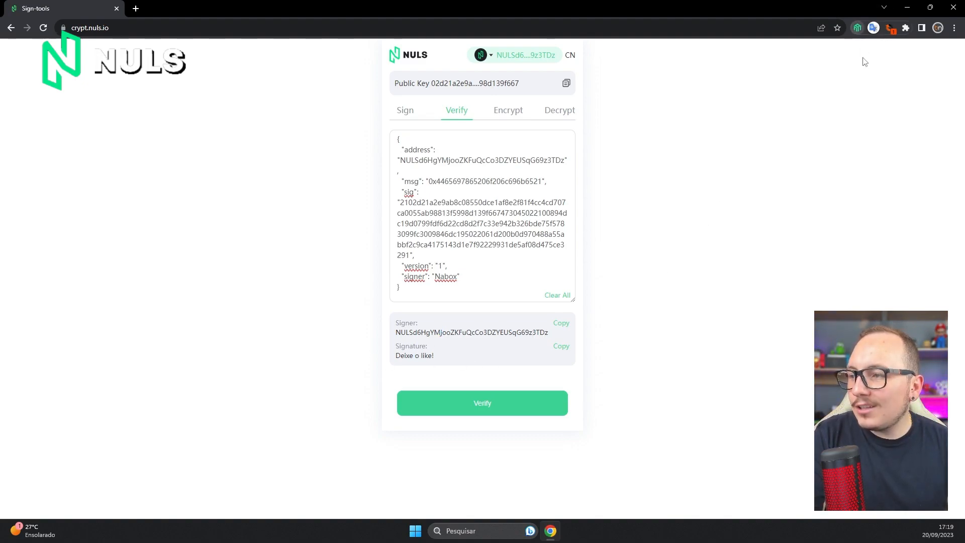
Step: Connect Noob2, verify the same signed JSON from it, then return to the Noob1 signing form
left_click(857, 28)
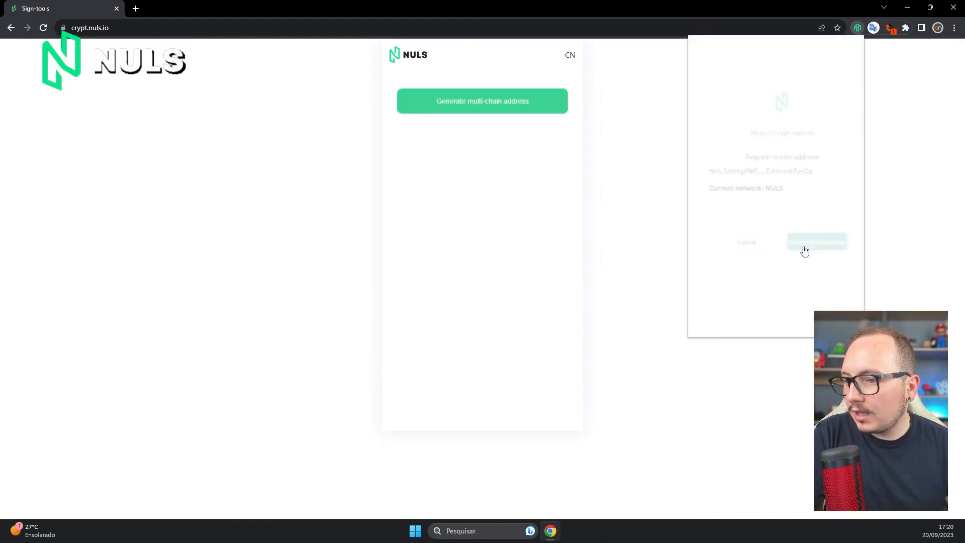
left_click(816, 242)
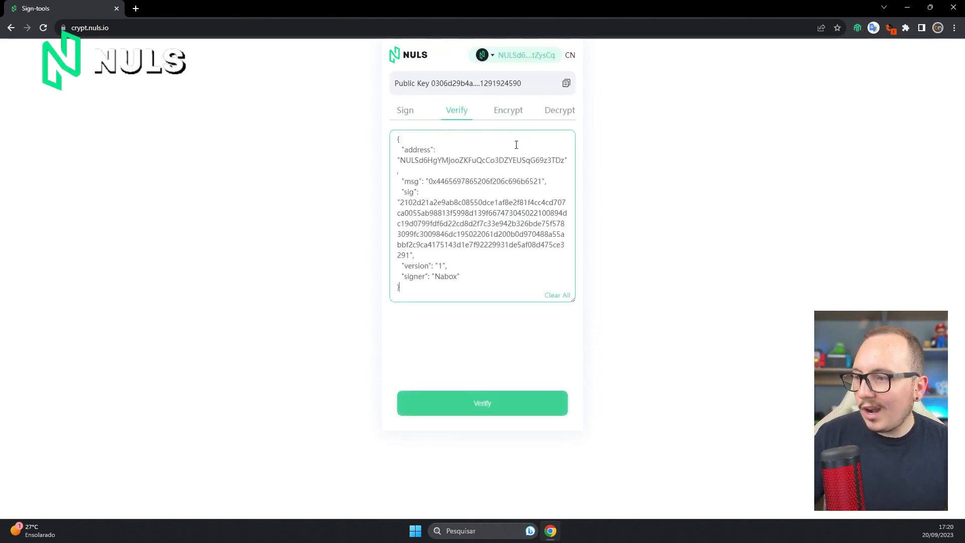
left_click(482, 403)
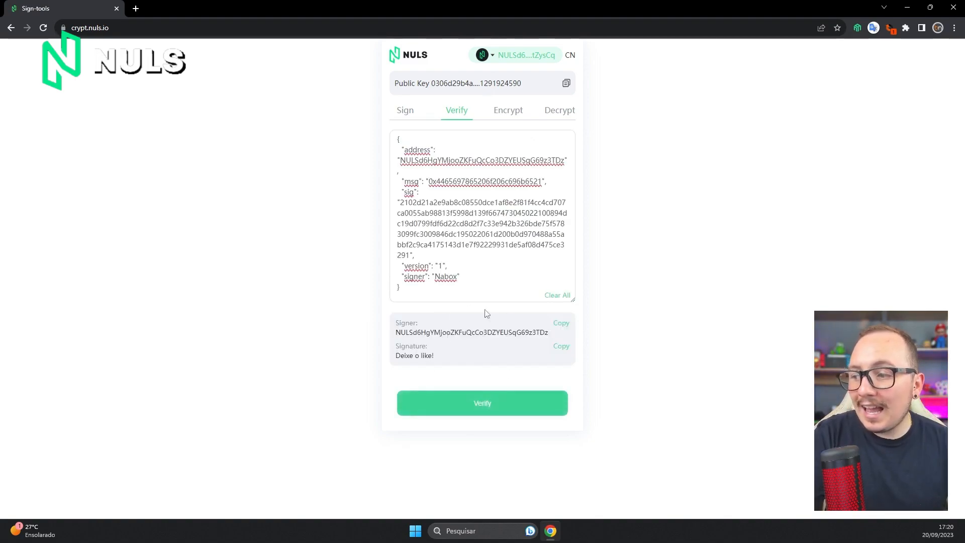
left_click(404, 111)
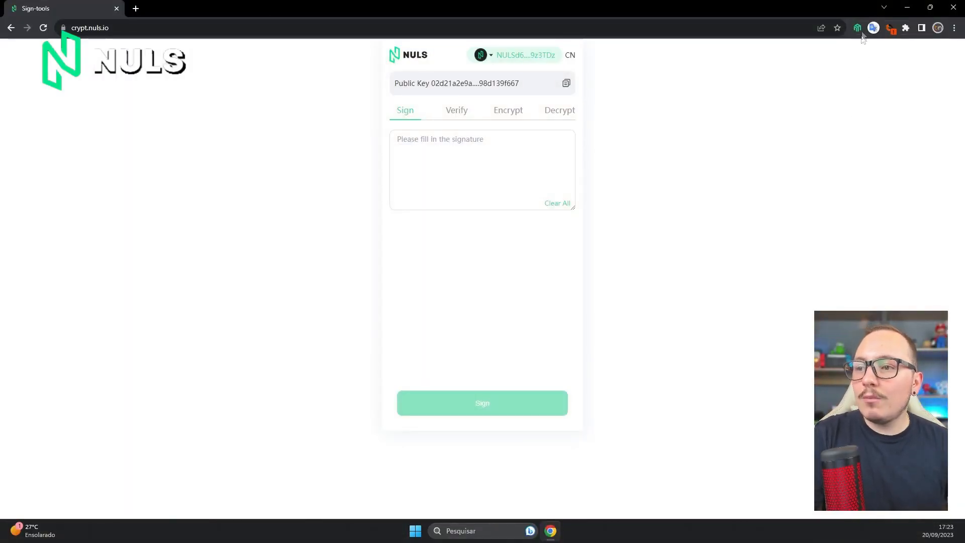
Step: Switch Nabox to Noob2, copy its public key, and reopen Nabox to go back to Noob1
left_click(856, 28)
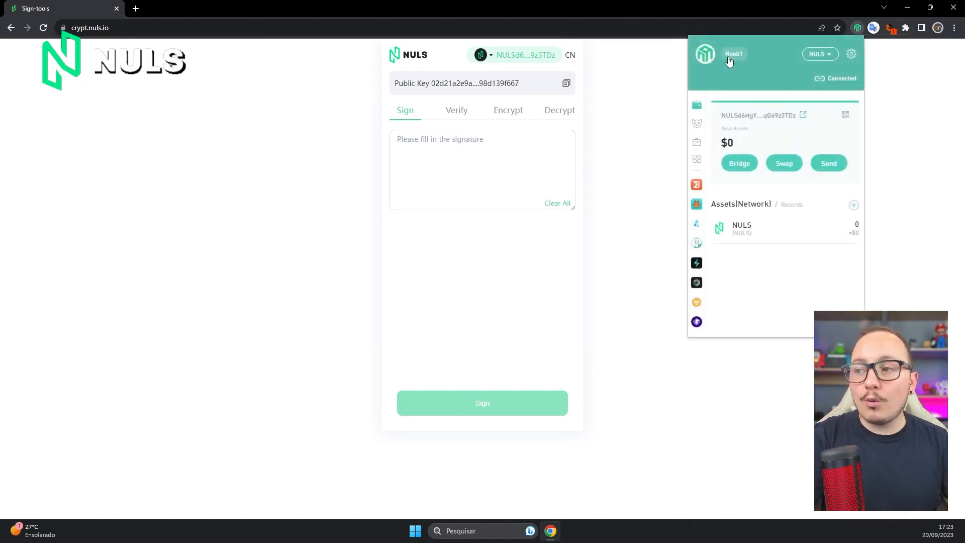
left_click(733, 53)
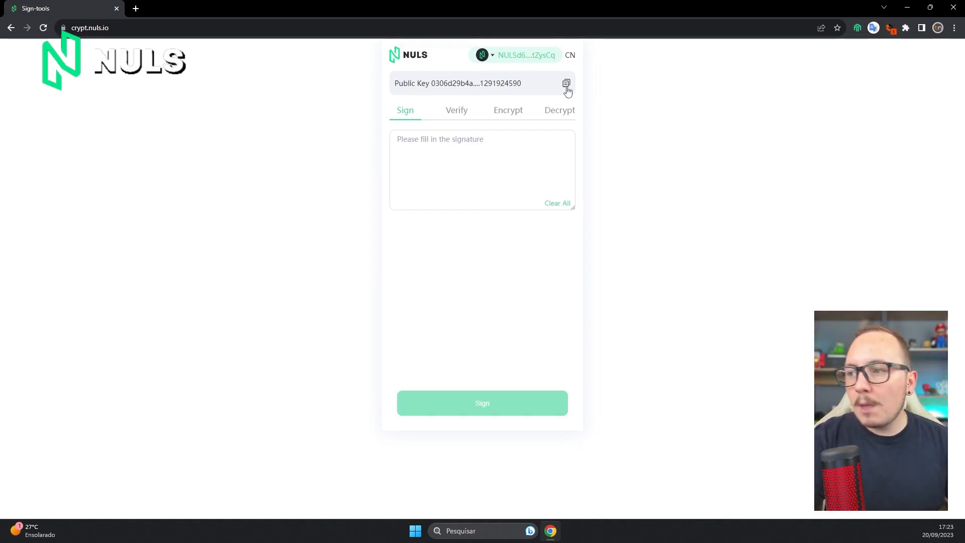
left_click(565, 84)
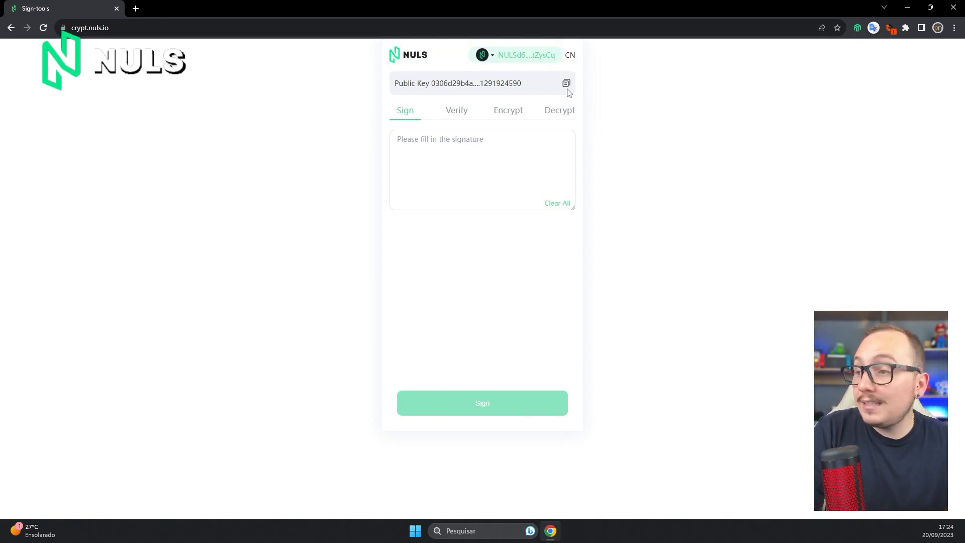
mouse_move(859, 37)
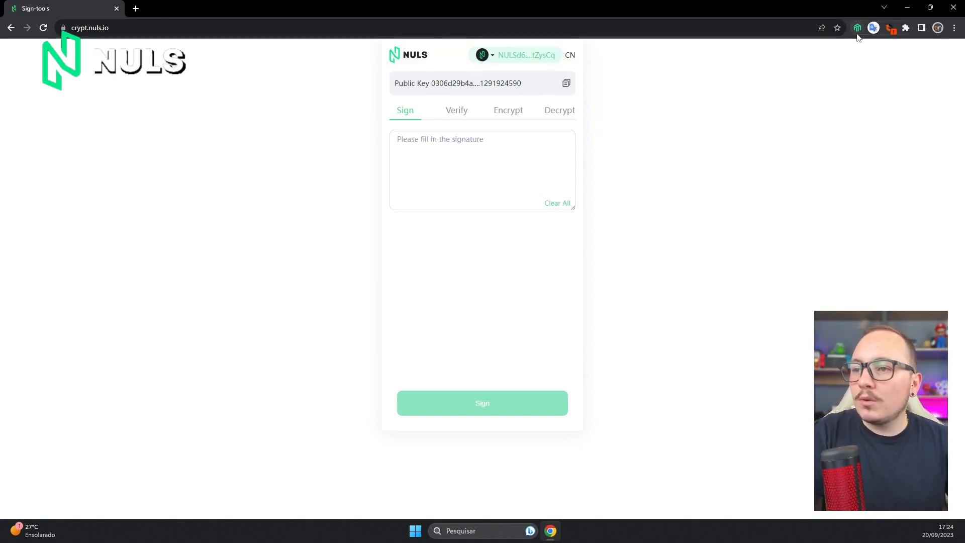
left_click(856, 28)
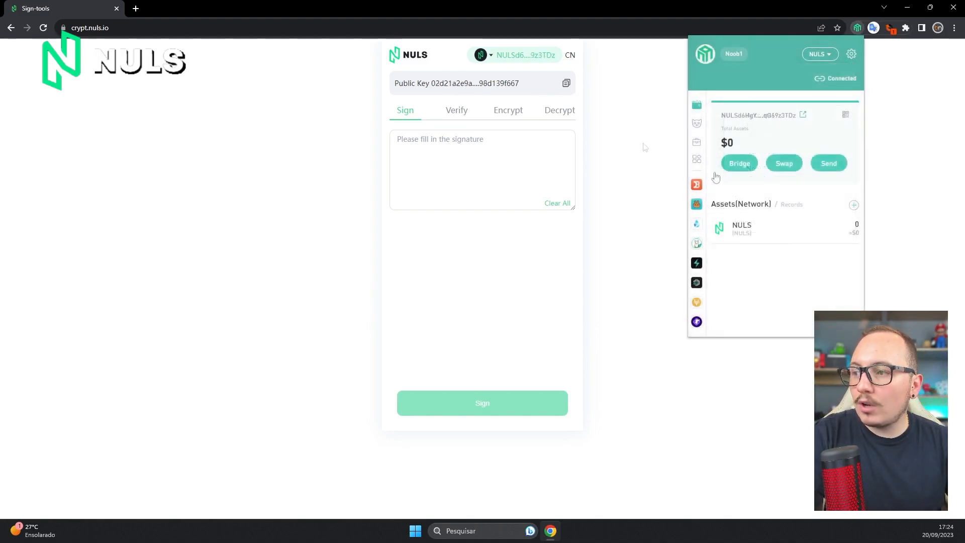
Step: Fill the Encrypt form with "Deixe o like!!!!!!!!" and Noob2's public key as recipient
left_click(507, 109)
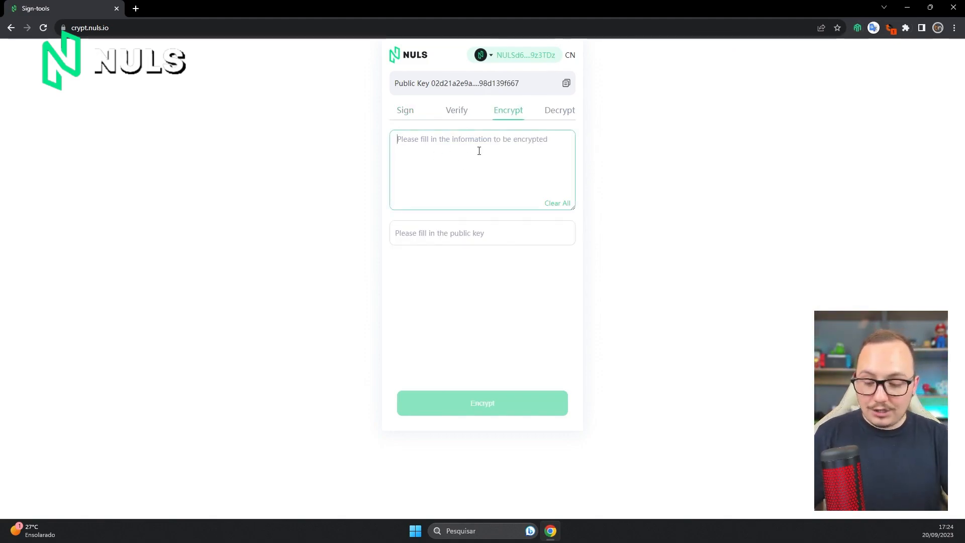
type("Deixe")
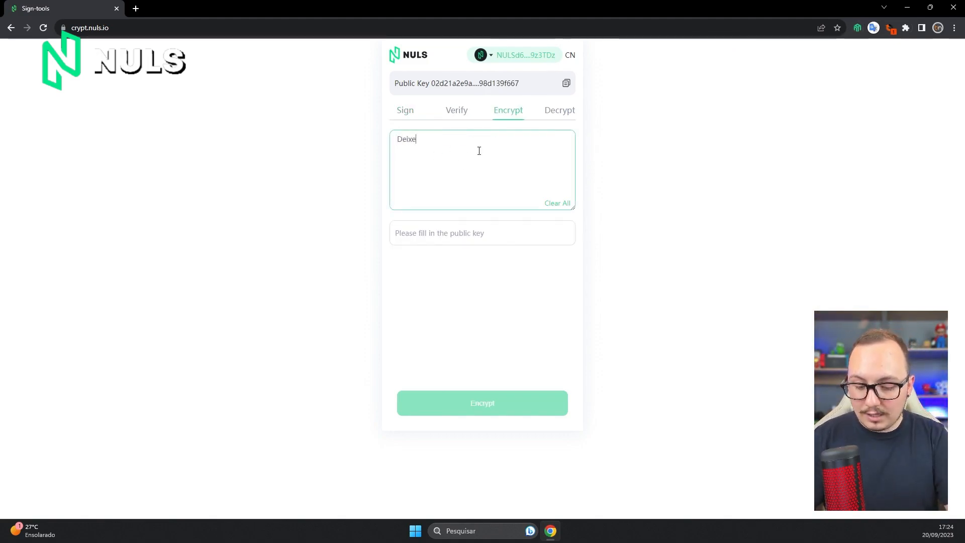
type("o like")
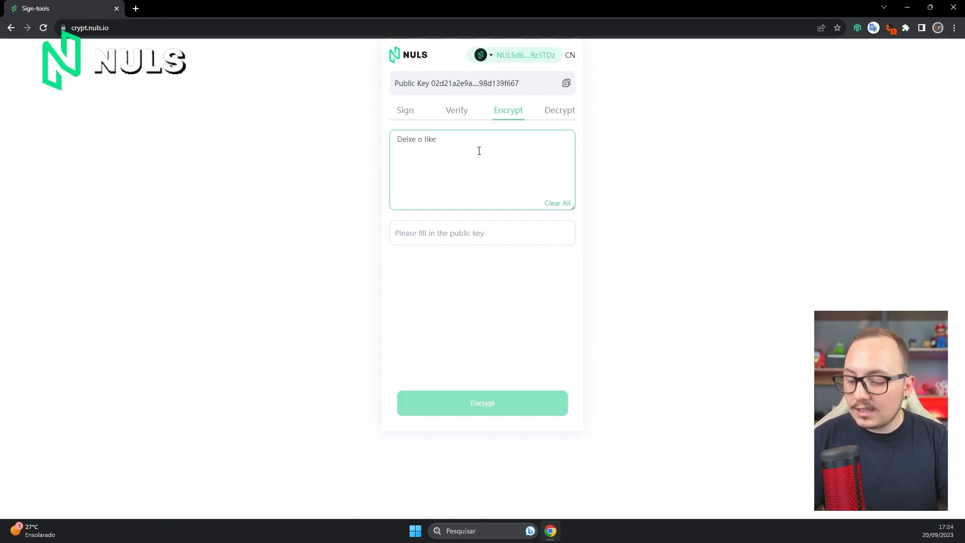
type("!!!!!!!!")
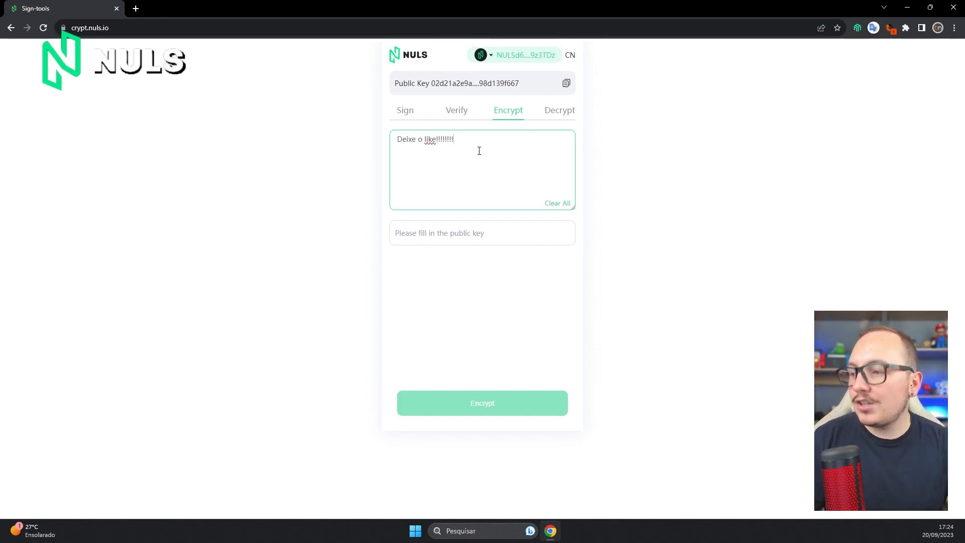
left_click(446, 232)
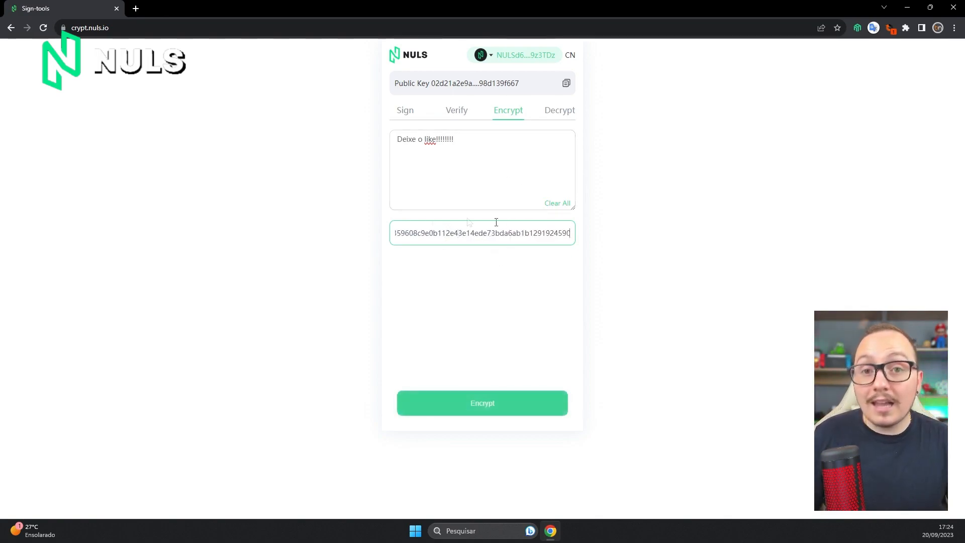
mouse_move(442, 219)
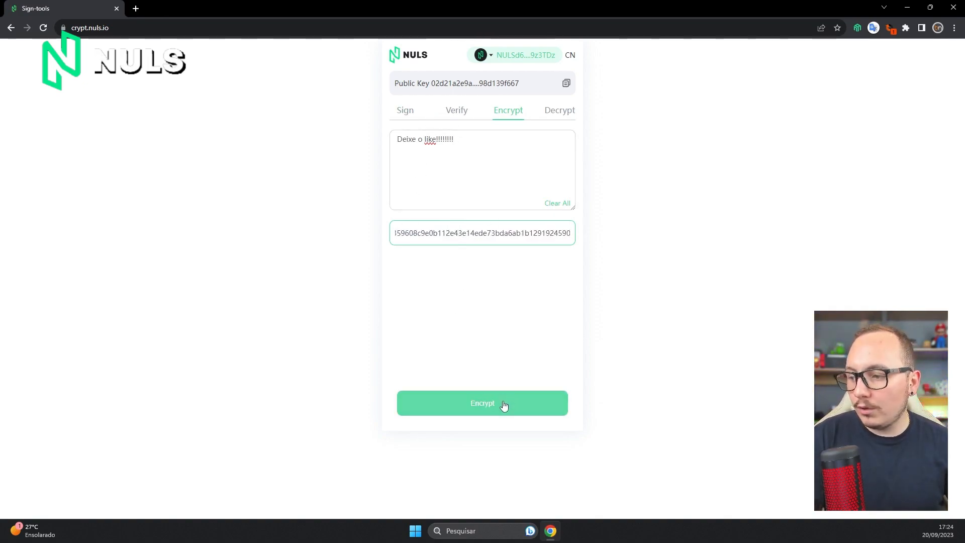
Step: Encrypt the message into hex ciphertext and copy it
left_click(481, 404)
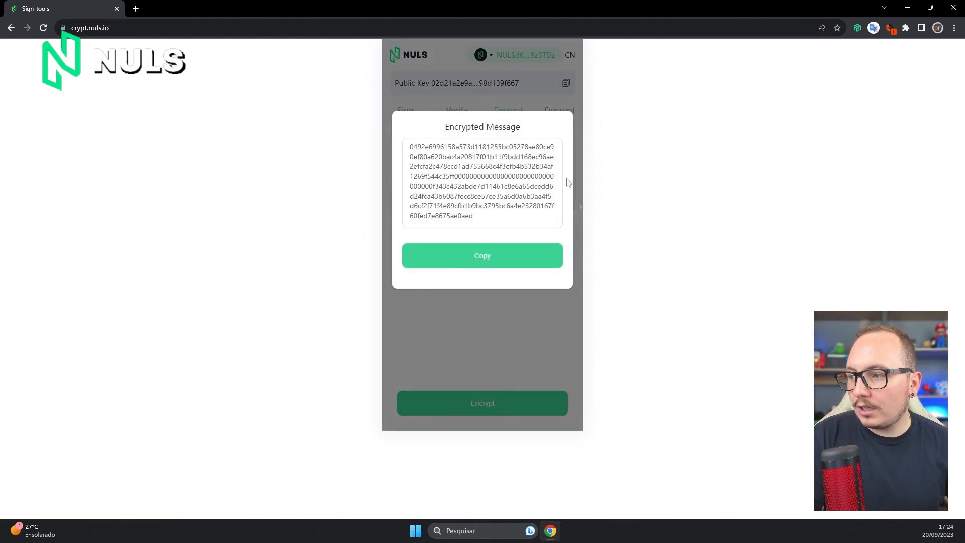
mouse_move(507, 158)
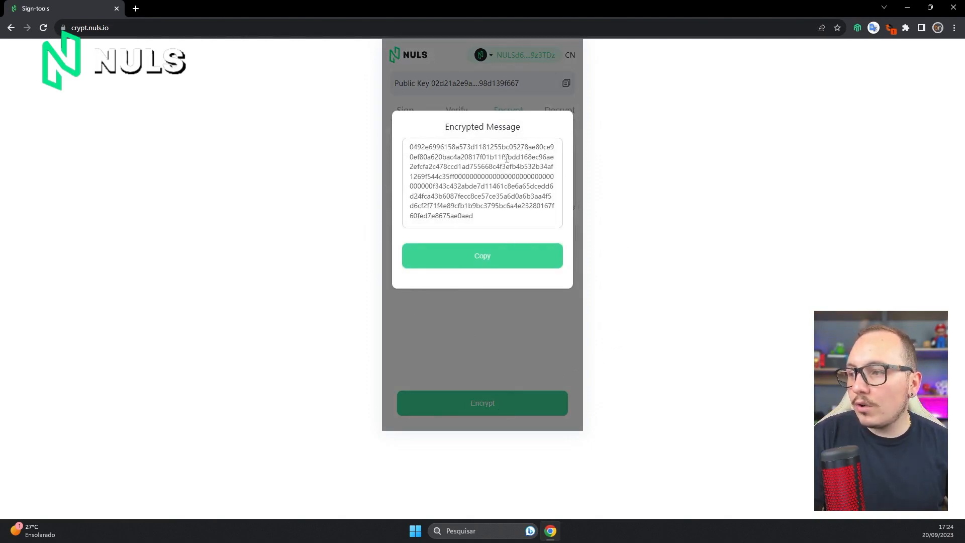
left_click(482, 256)
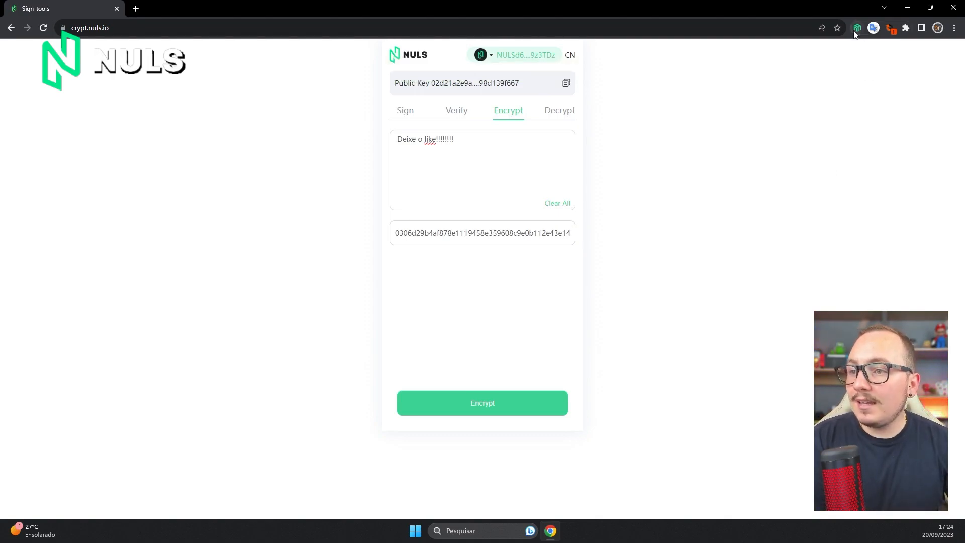
Step: Switch the wallet to Noob2 and go to the Decrypt form
left_click(857, 28)
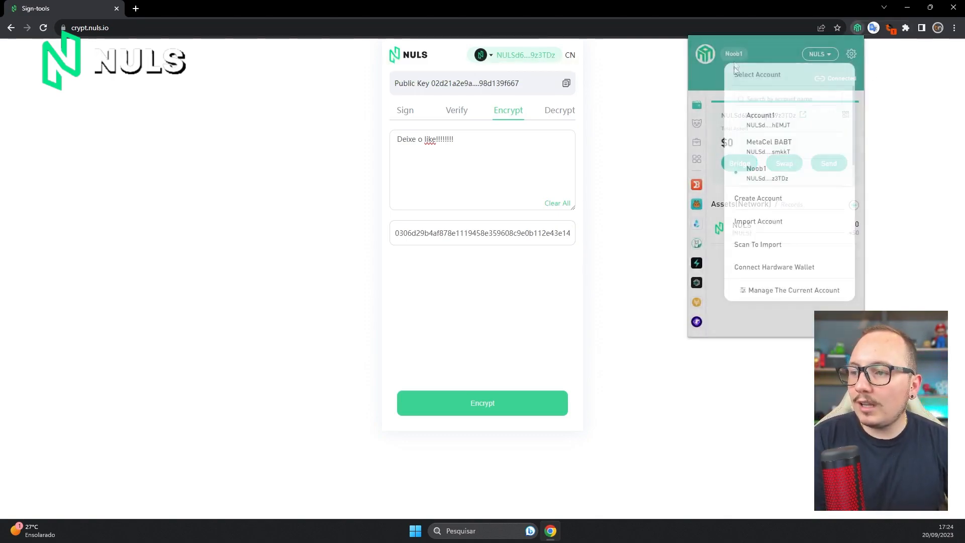
left_click(756, 173)
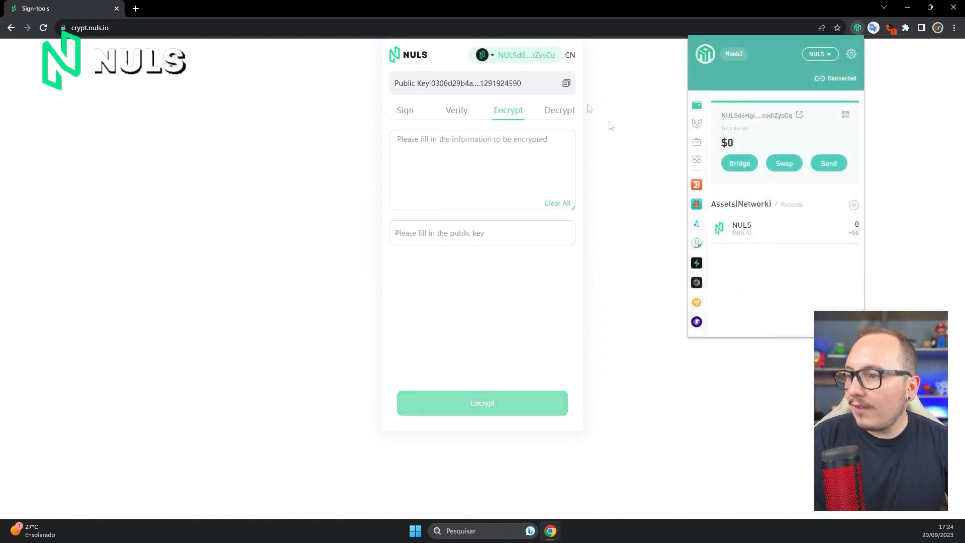
left_click(561, 110)
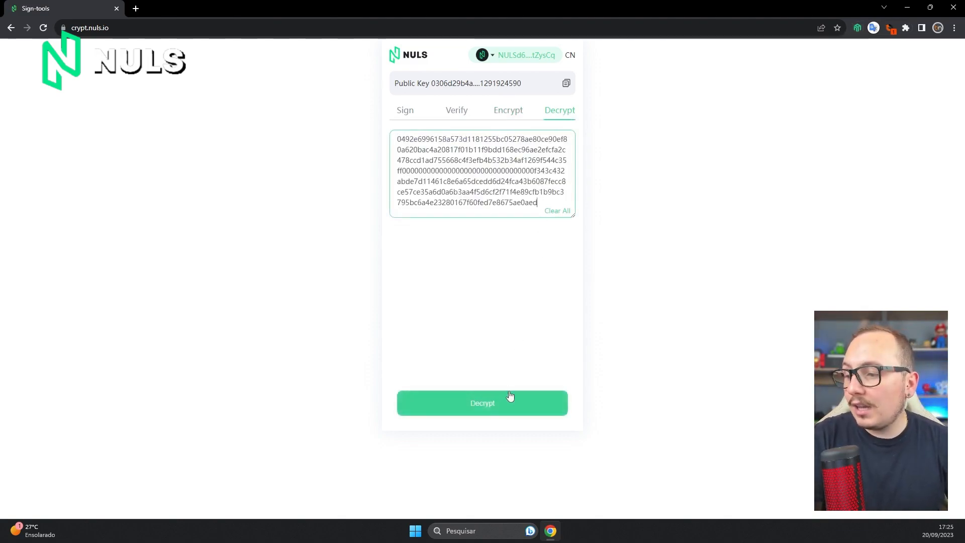
Step: Decrypt the pasted ciphertext with Noob2, recovering "Deixe o like!!!!!!!!"
left_click(482, 404)
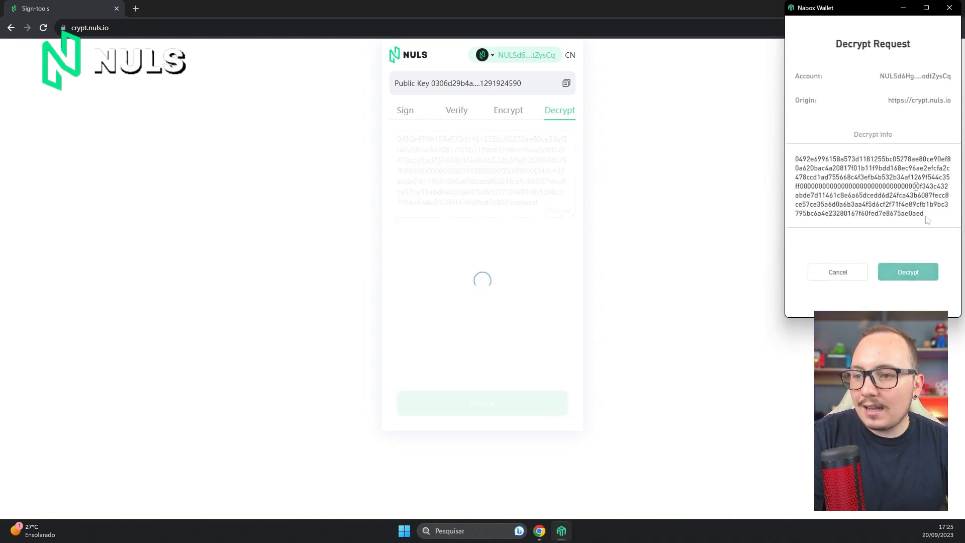
left_click(907, 271)
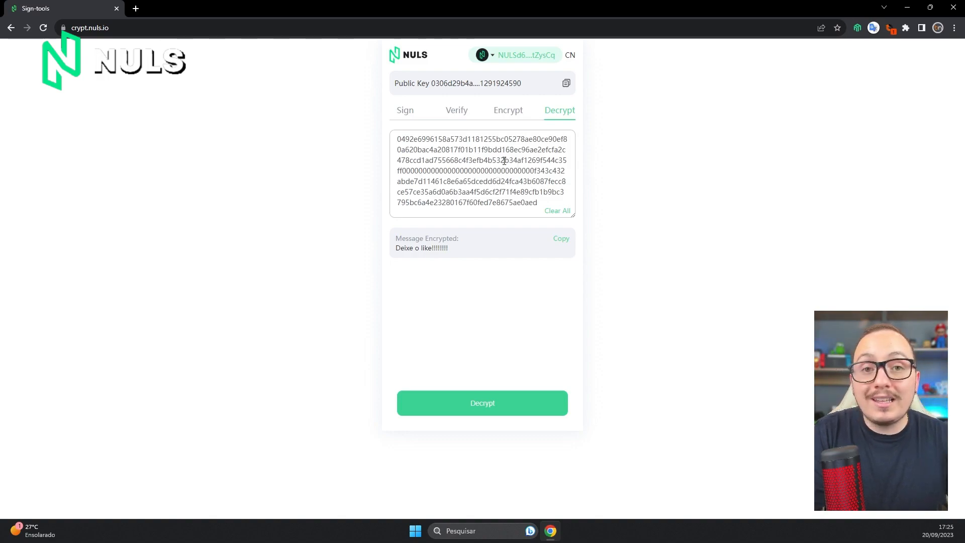
mouse_move(462, 256)
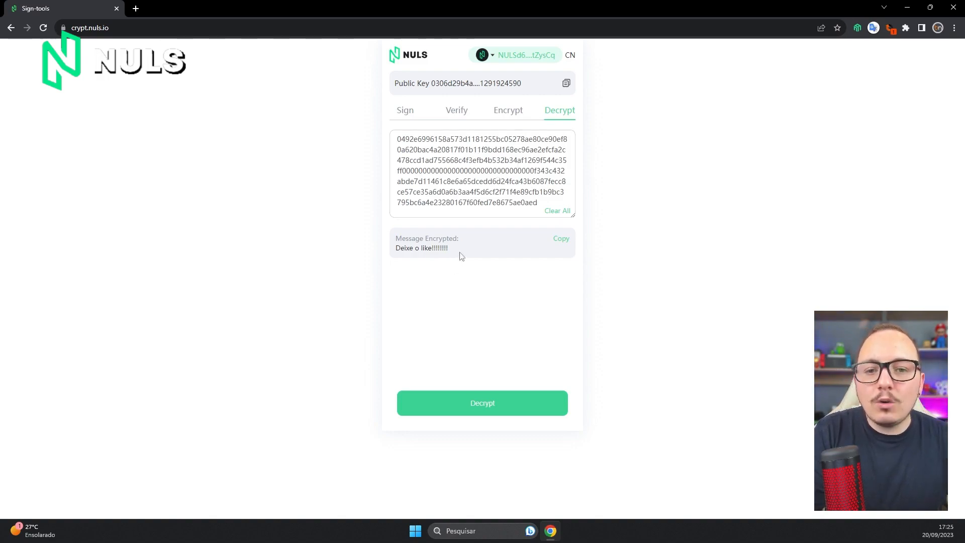
double_click(422, 247)
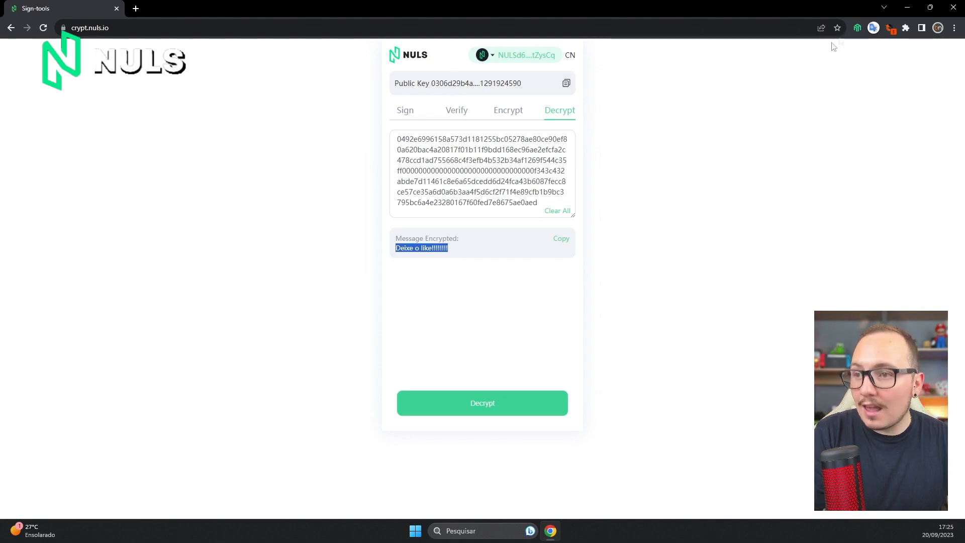
Step: Authorise the Noob1 account for crypt.nuls.io again through Nabox
left_click(858, 28)
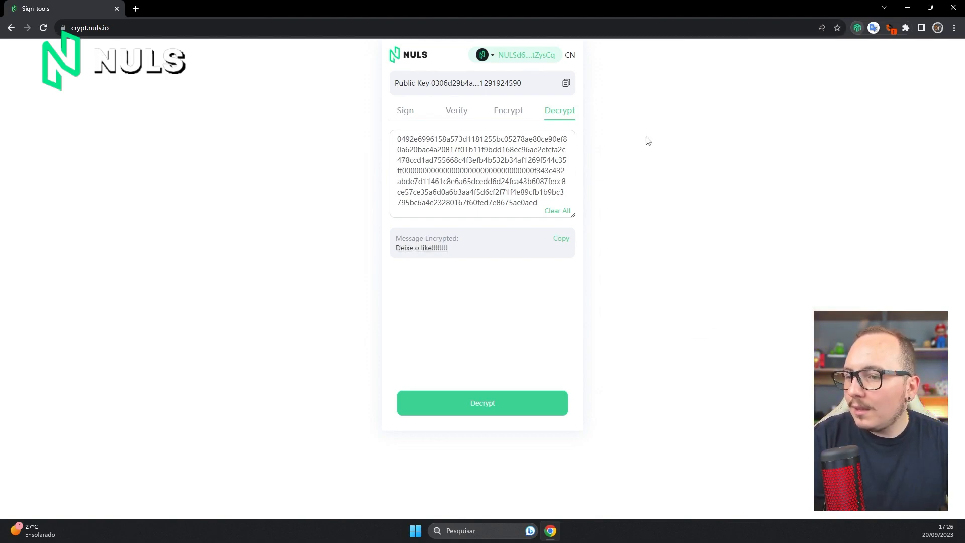
mouse_move(594, 81)
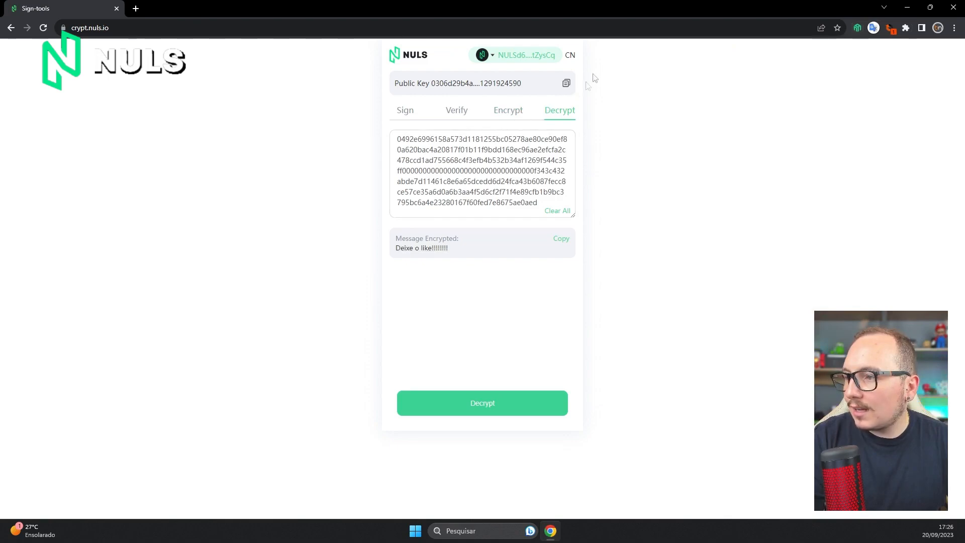
mouse_move(855, 45)
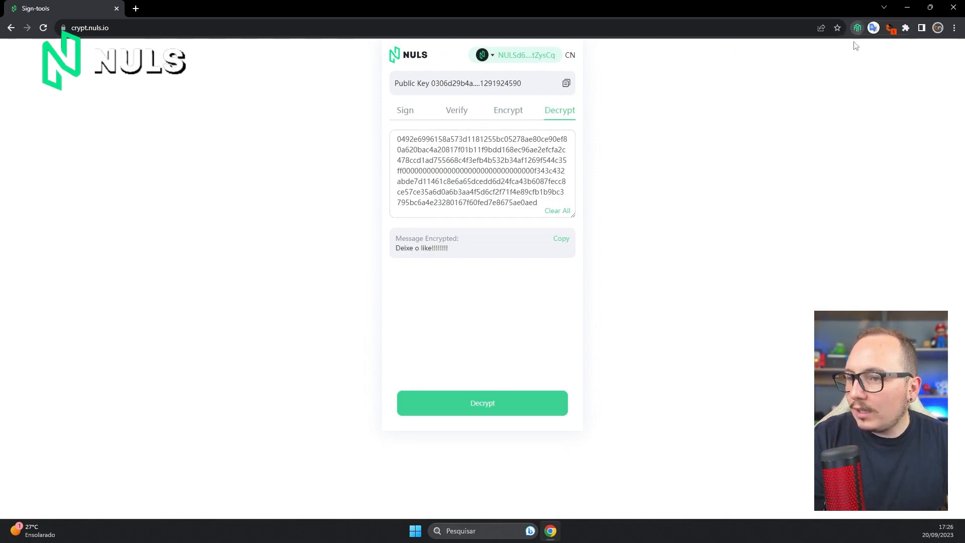
left_click(858, 28)
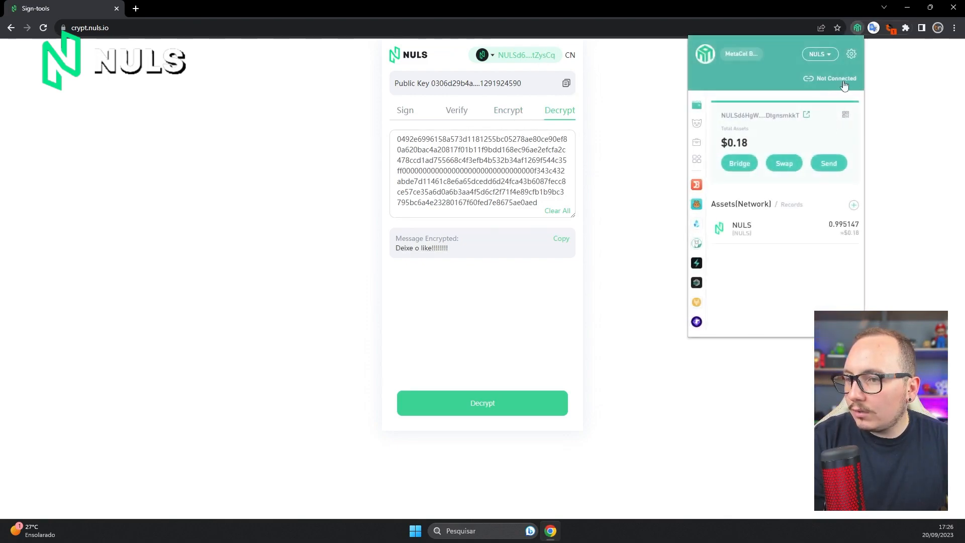
left_click(835, 79)
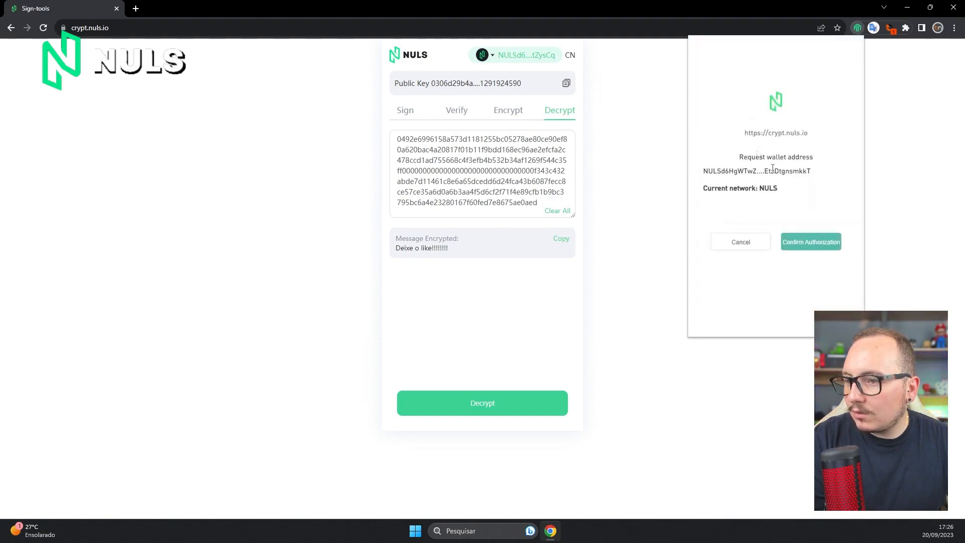
left_click(811, 241)
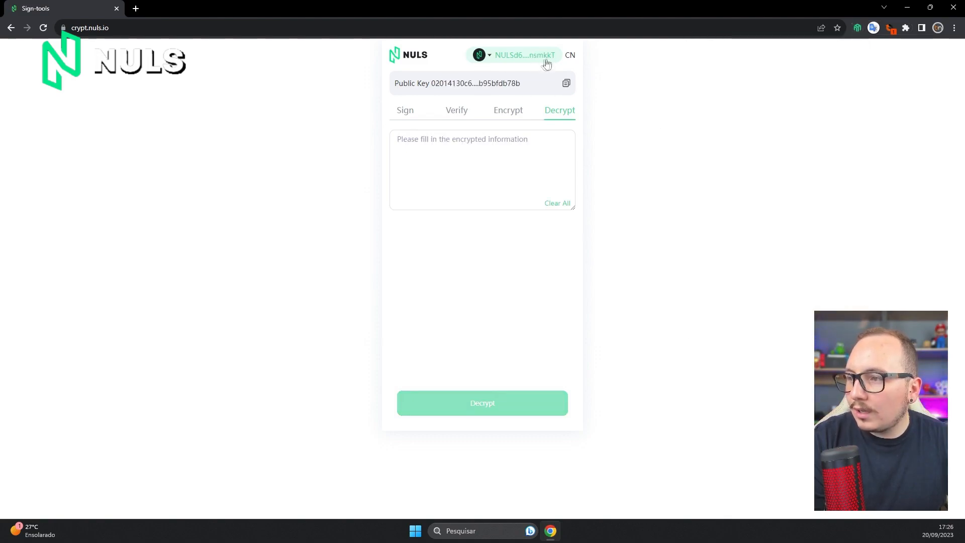
mouse_move(657, 107)
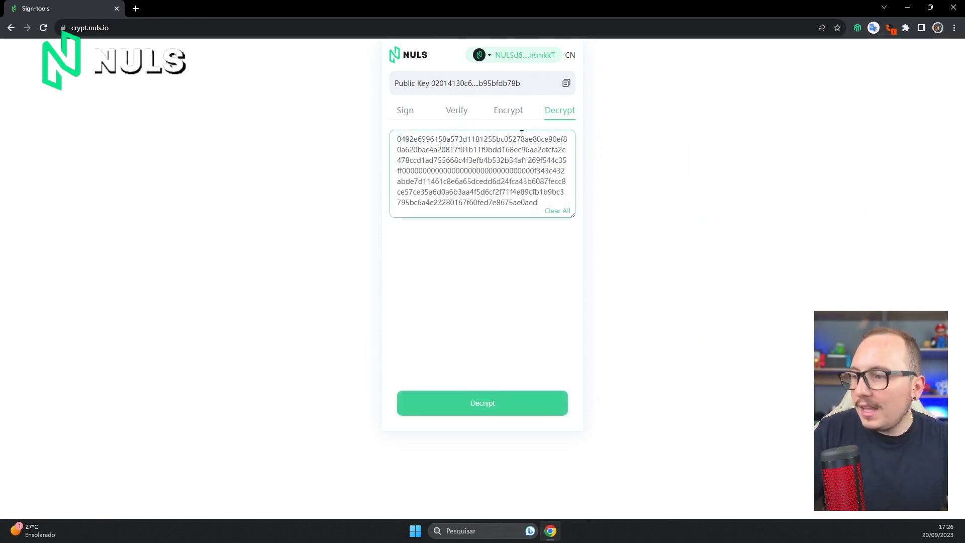
Step: Attempt decrypting the ciphertext as Noob1, getting "Failed to decrypt message"
left_click(481, 403)
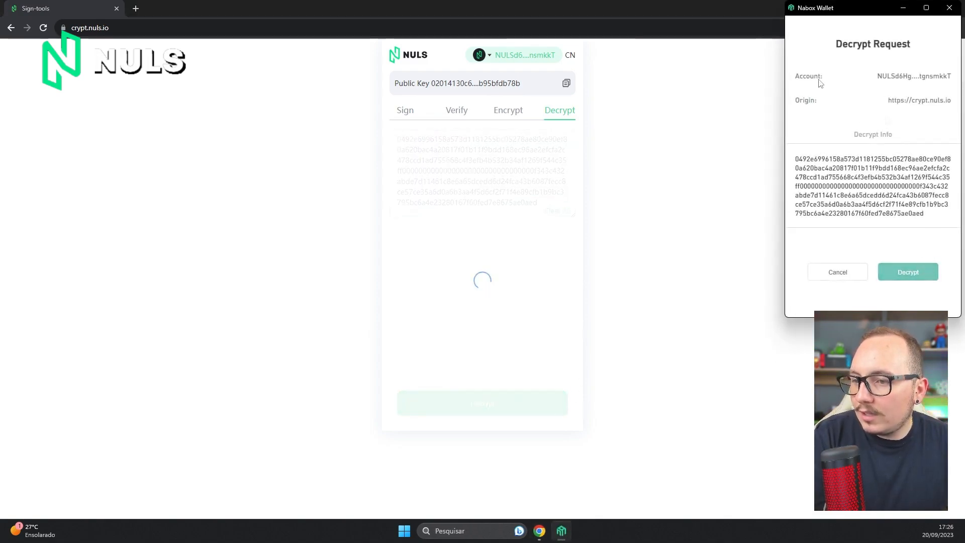
left_click(907, 271)
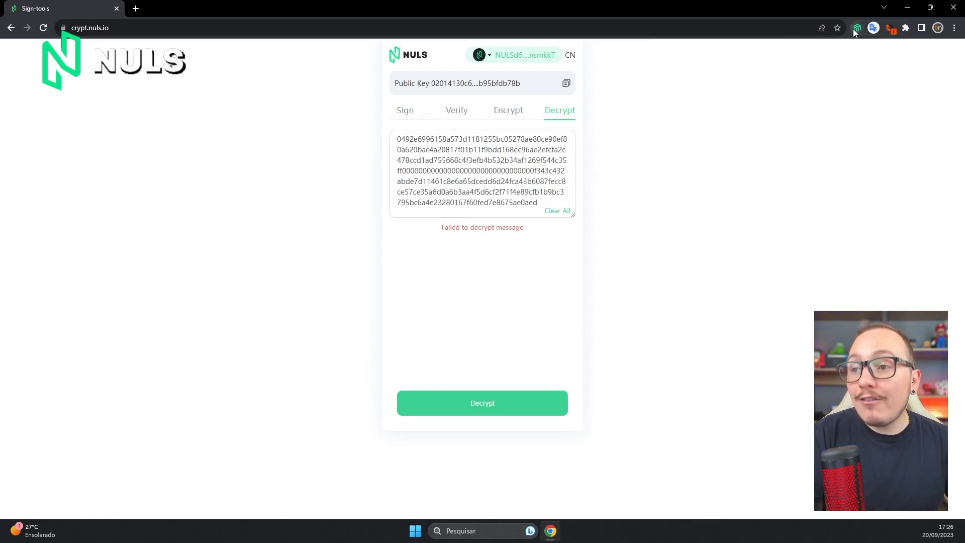
Step: Switch the wallet to Noob1 and attempt decryption of the pasted ciphertext, which fails with a decrypt data error
left_click(857, 28)
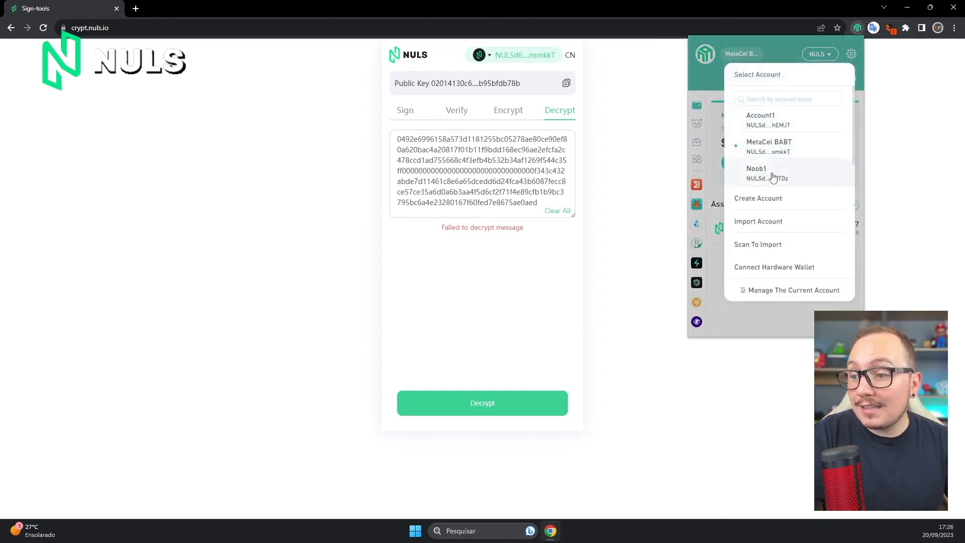
left_click(760, 173)
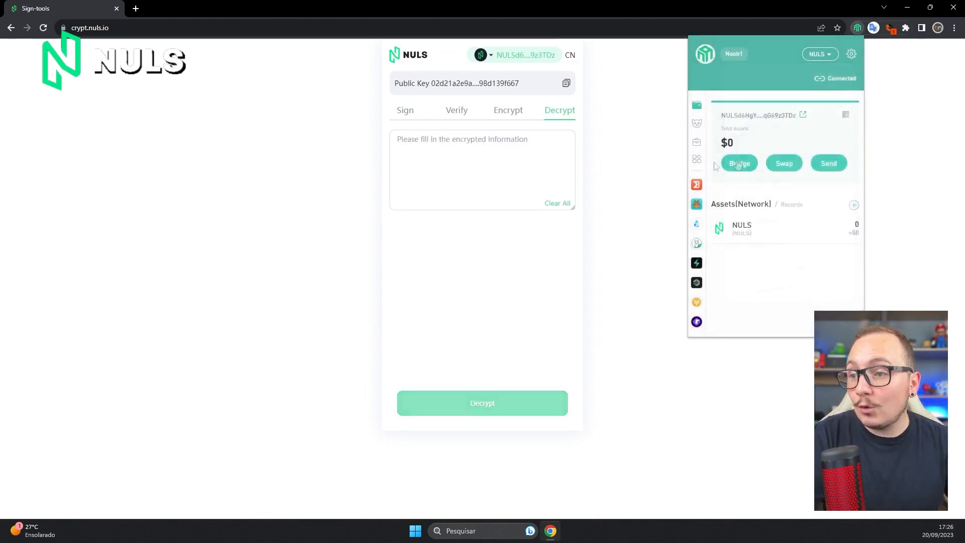
left_click(481, 169)
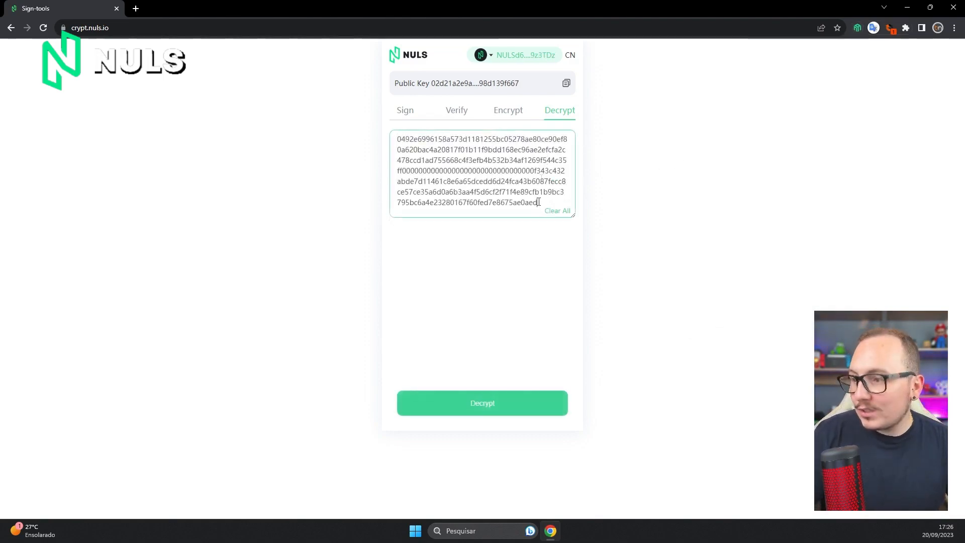
left_click(481, 404)
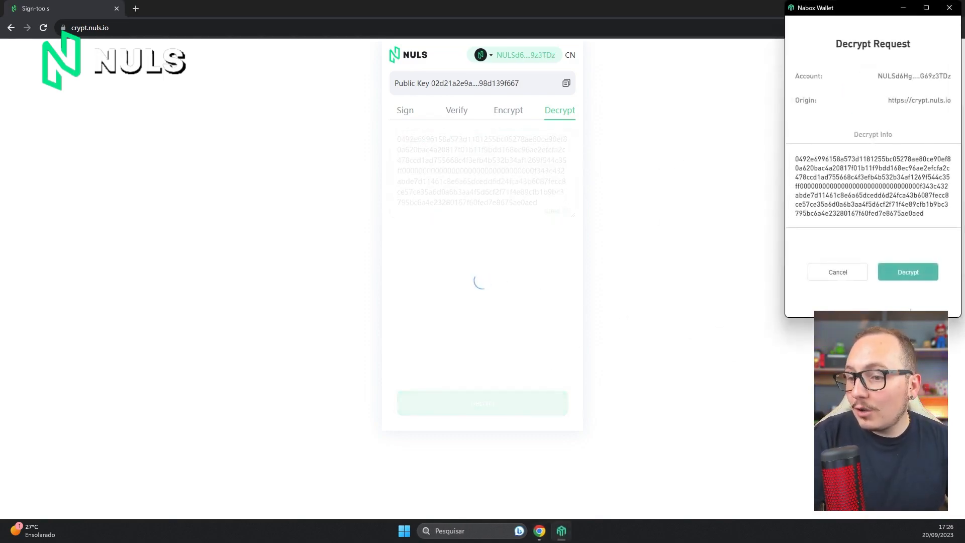
left_click(907, 271)
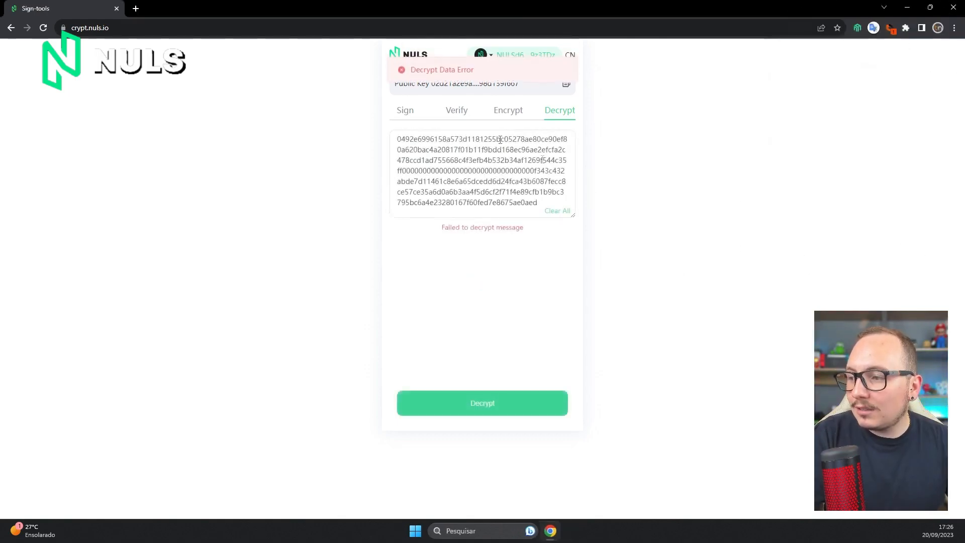
left_click(857, 28)
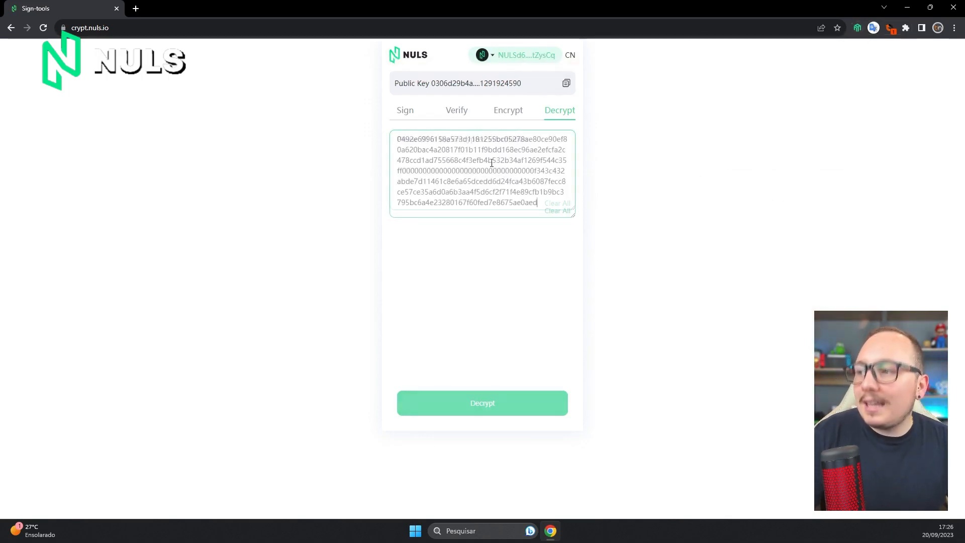
Step: Decrypt the ciphertext as the original recipient, revealing 'Deixe o like!!!!!!!!'
left_click(482, 402)
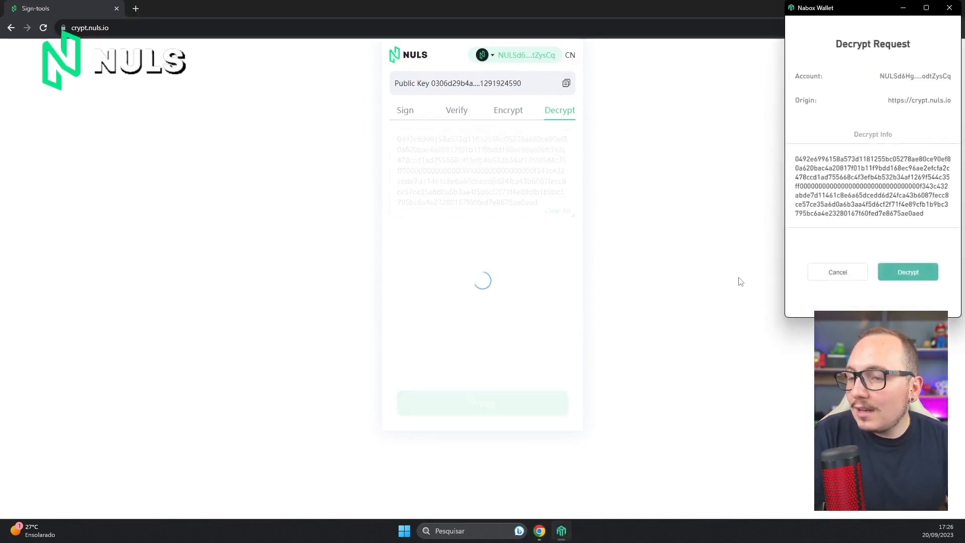
left_click(907, 272)
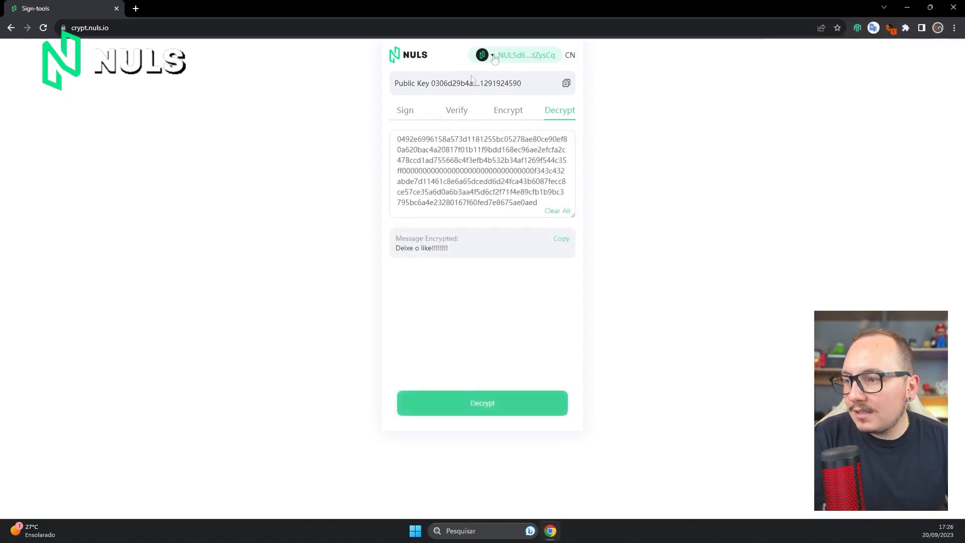